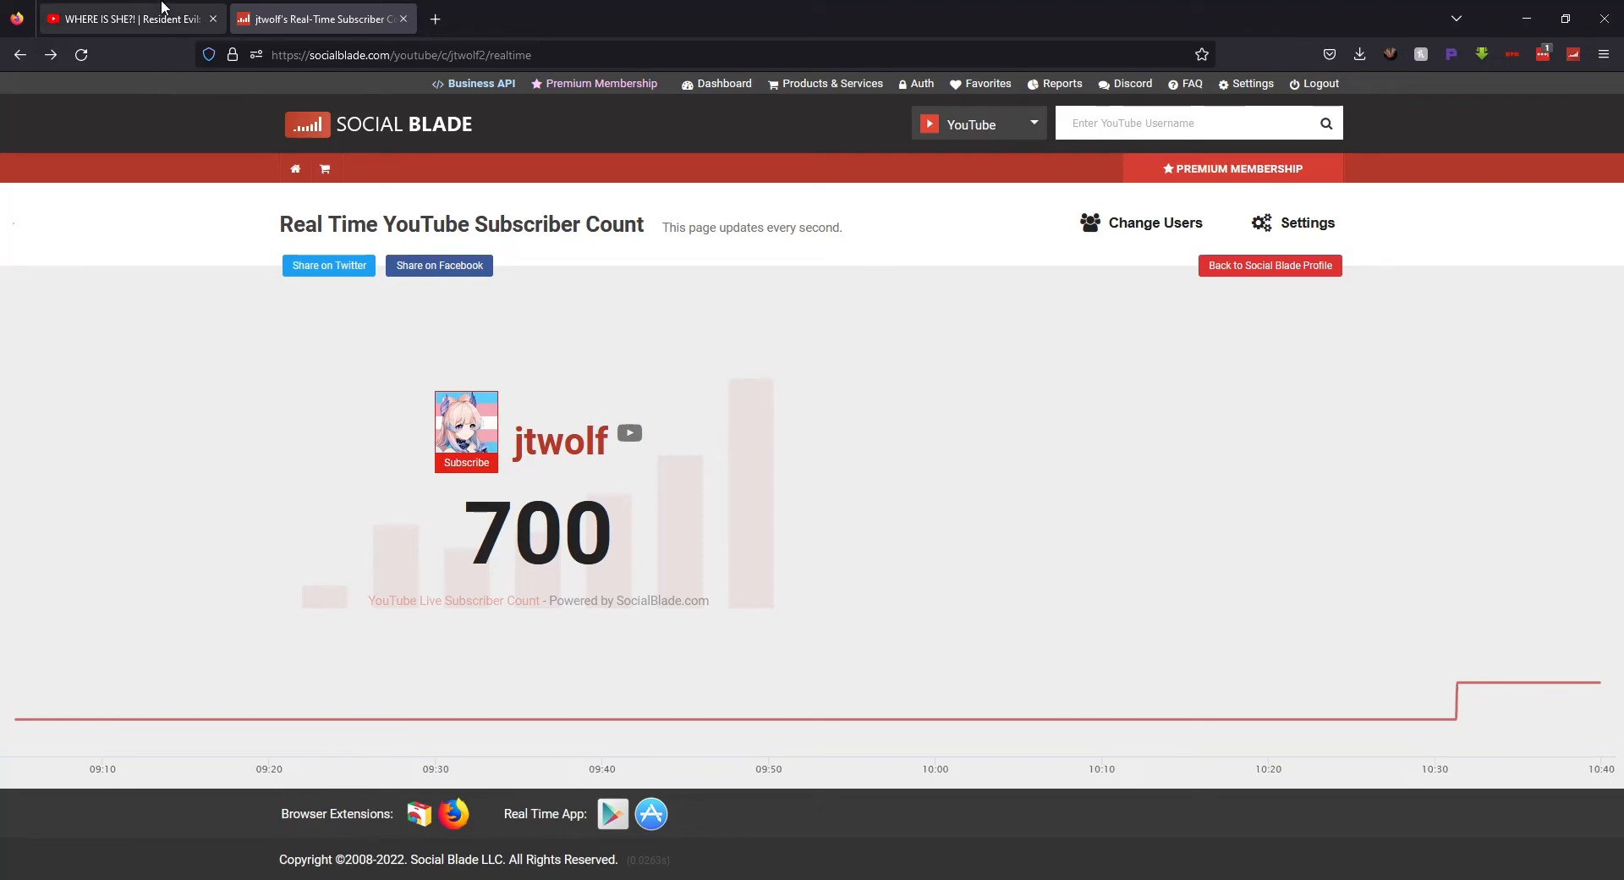
mouse_move(327, 6)
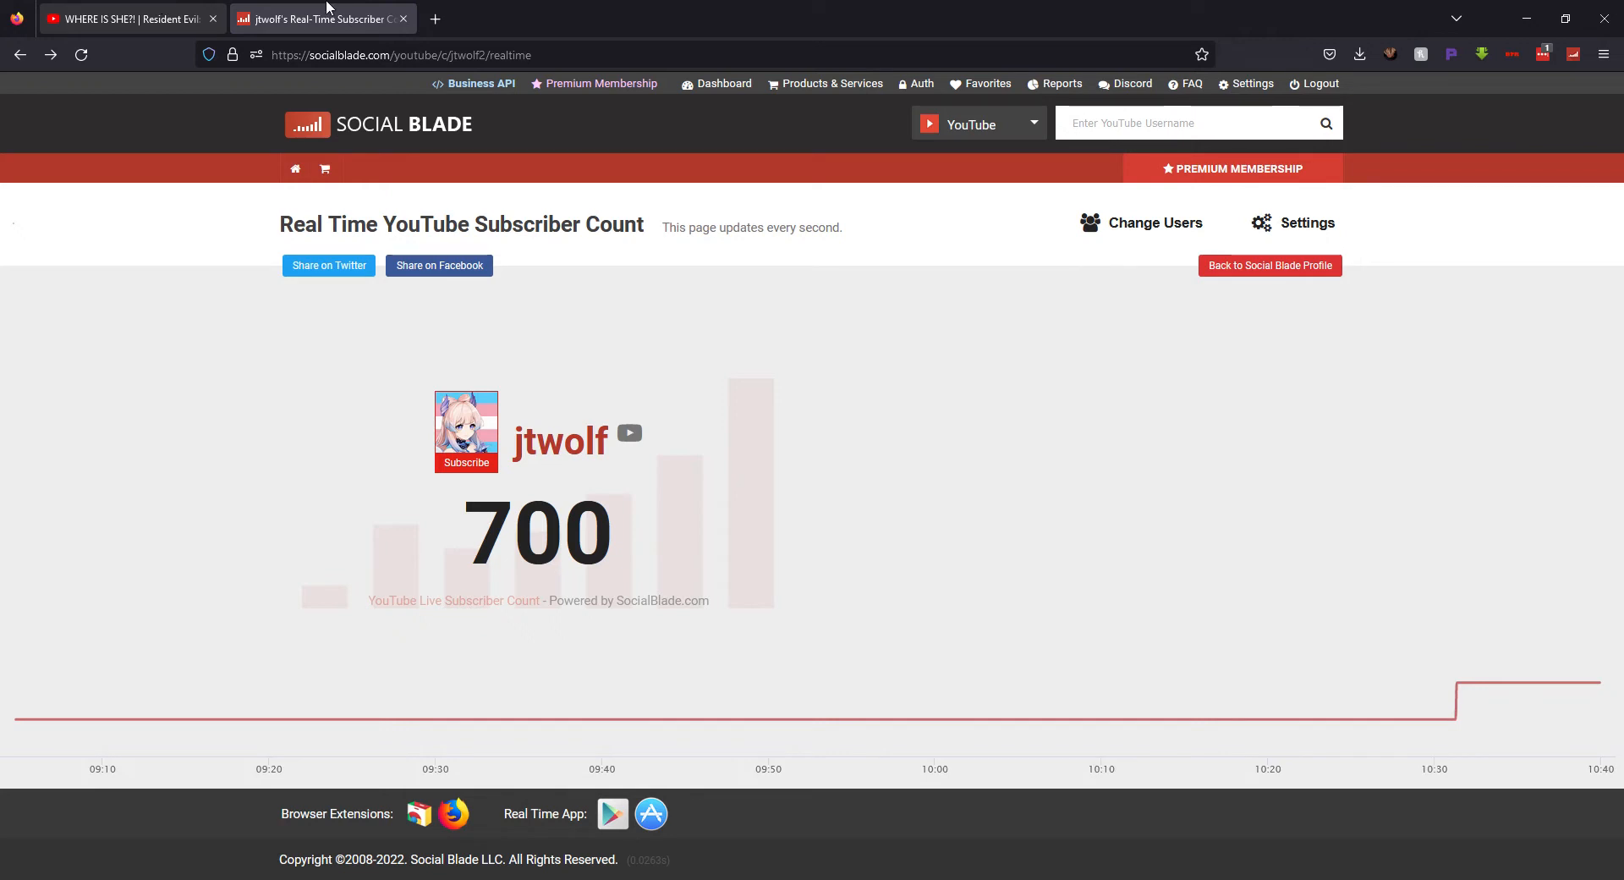
mouse_move(1452, 720)
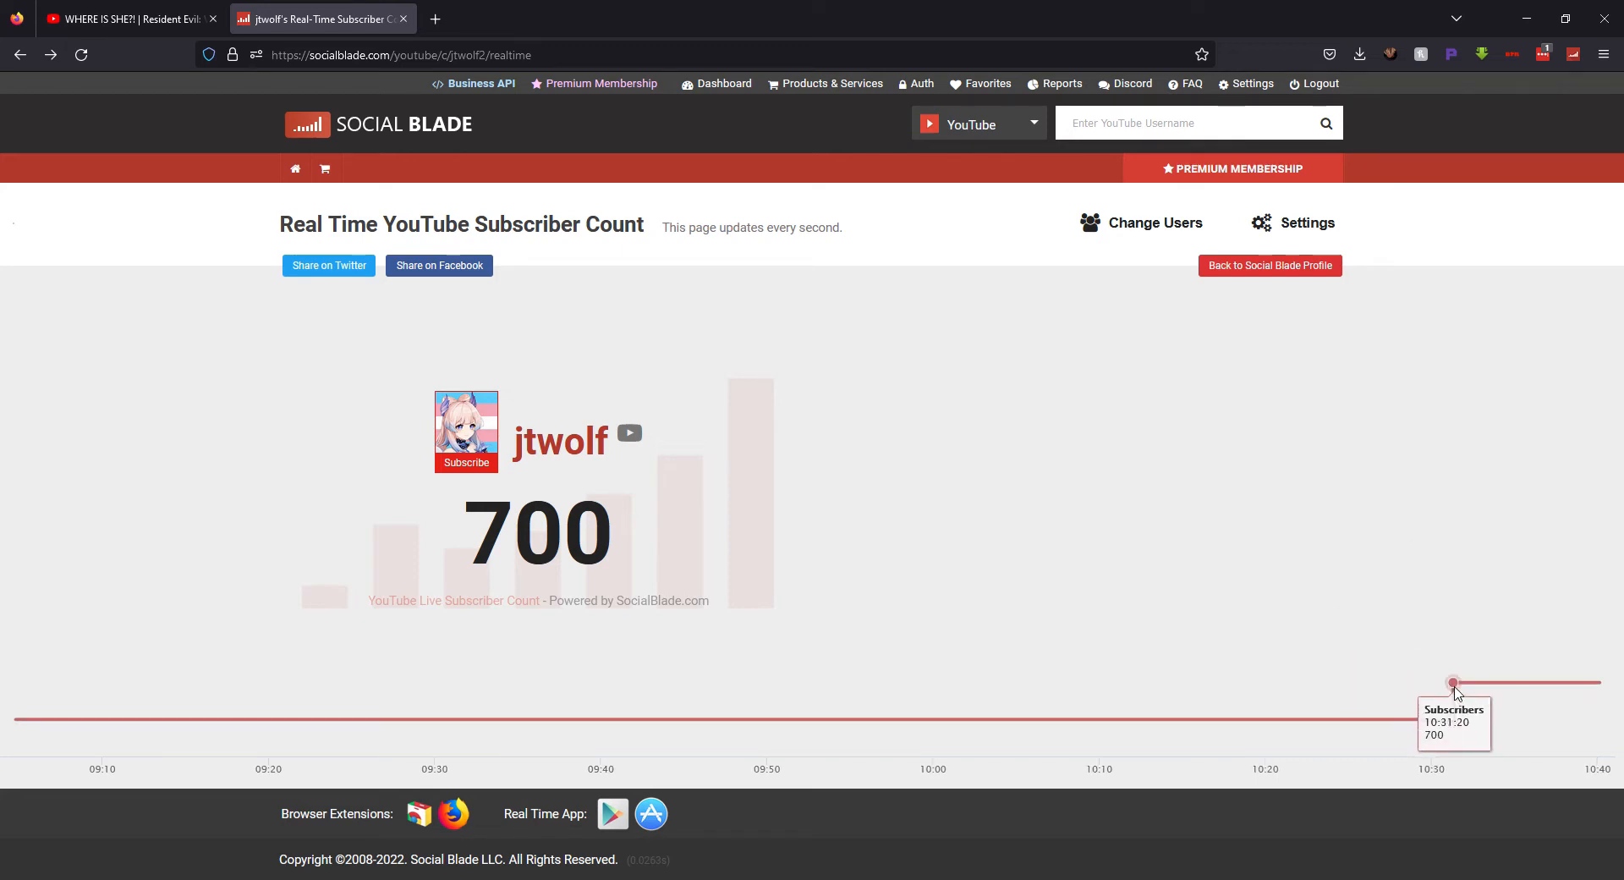
Step: From the YouTube watch history, open jtwolf's own channel in a new tab via the account menu
click(123, 19)
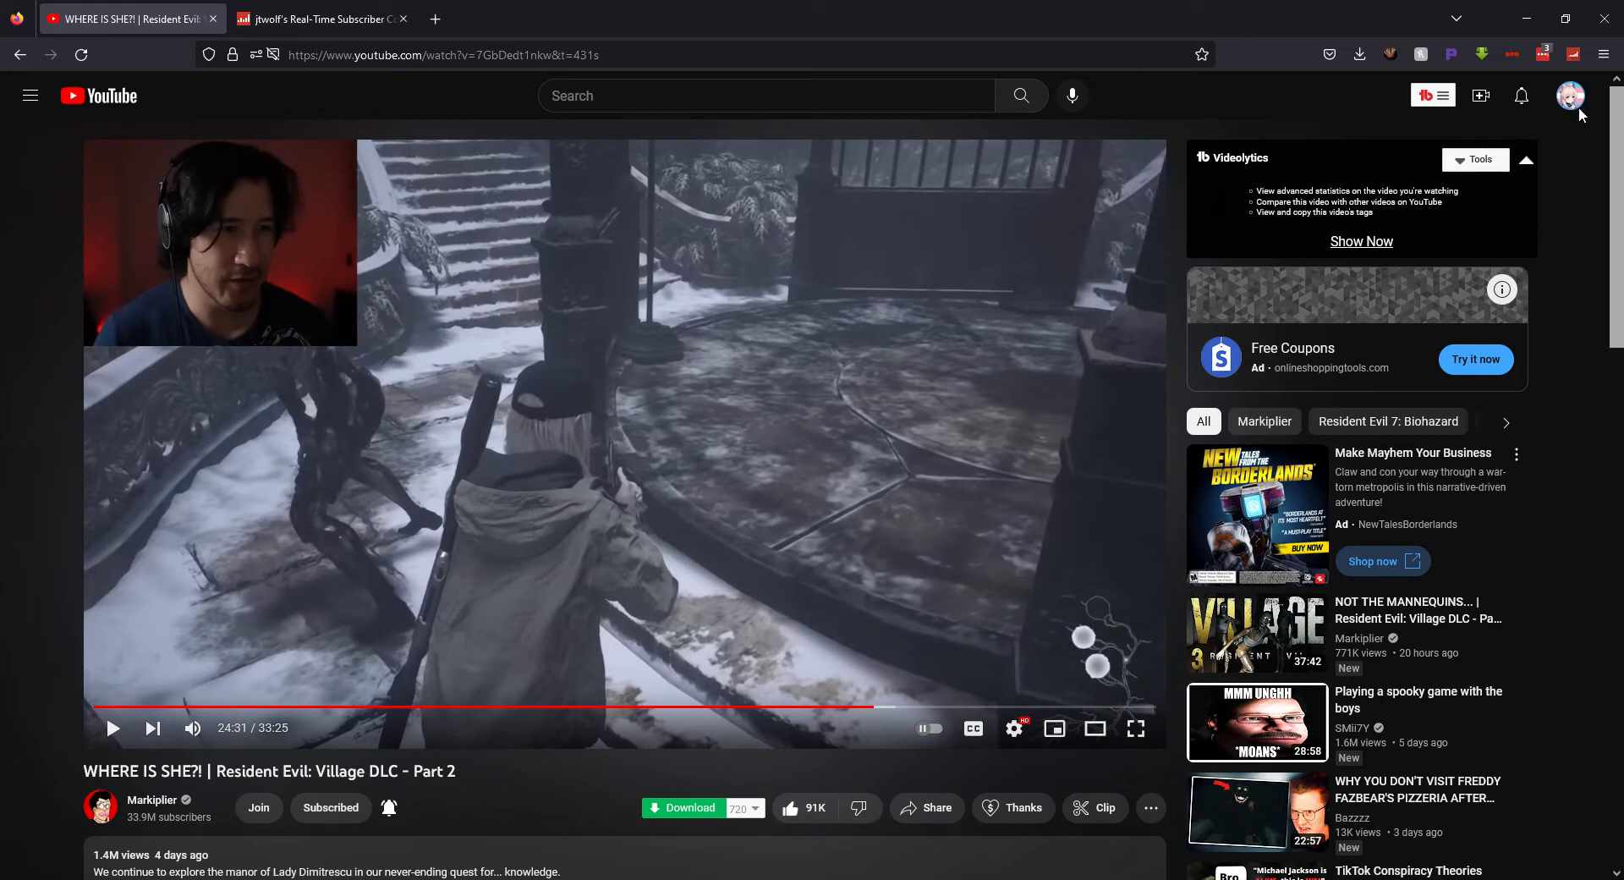
click(1570, 95)
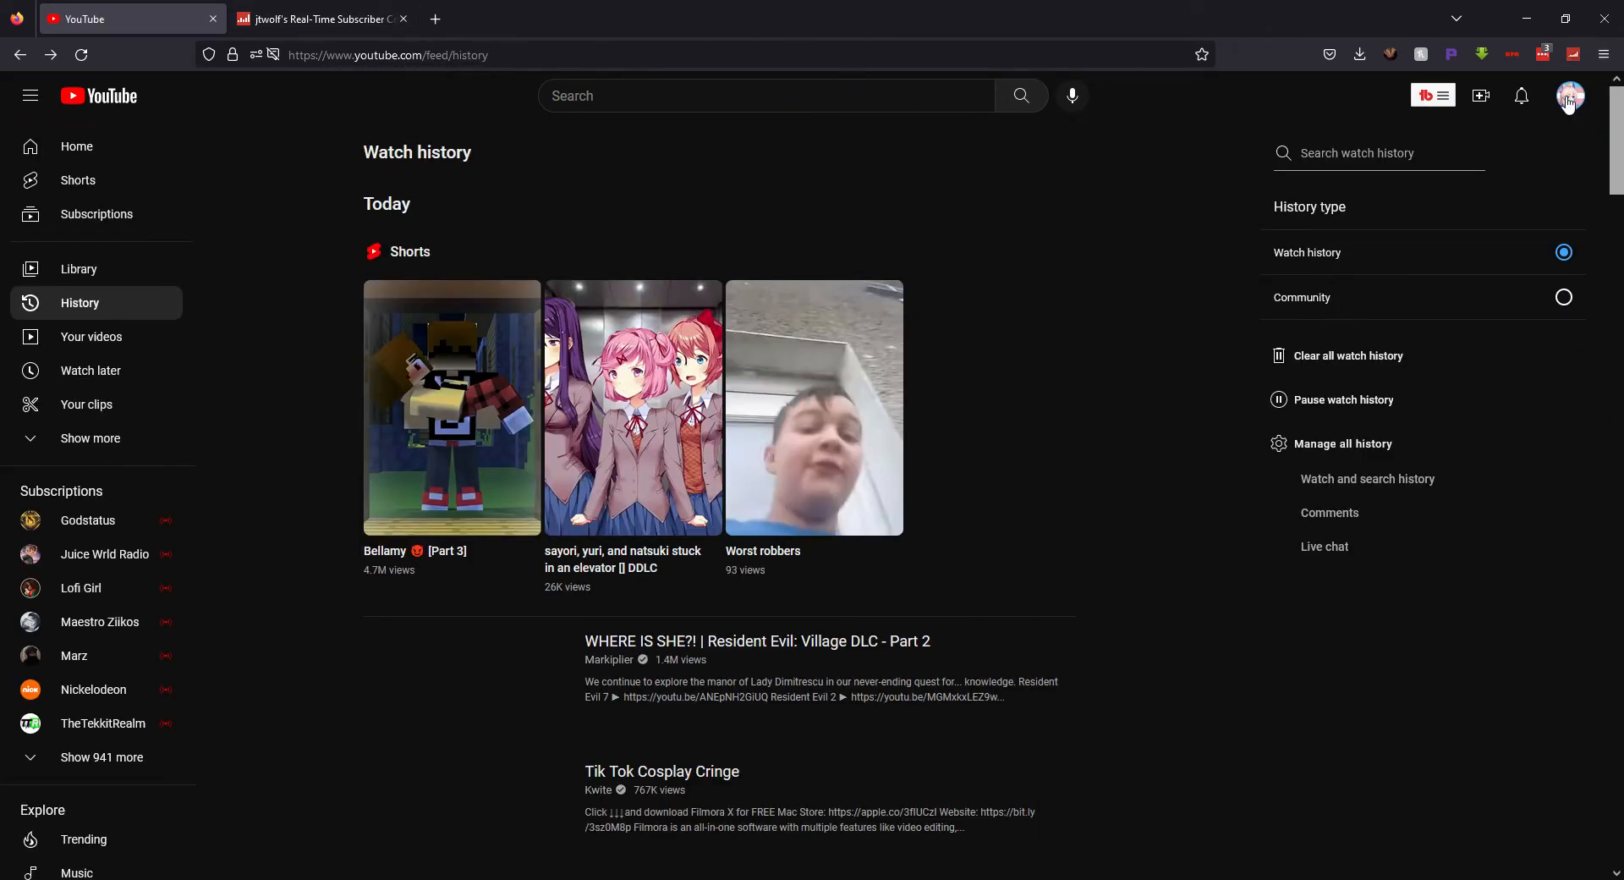
click(1570, 95)
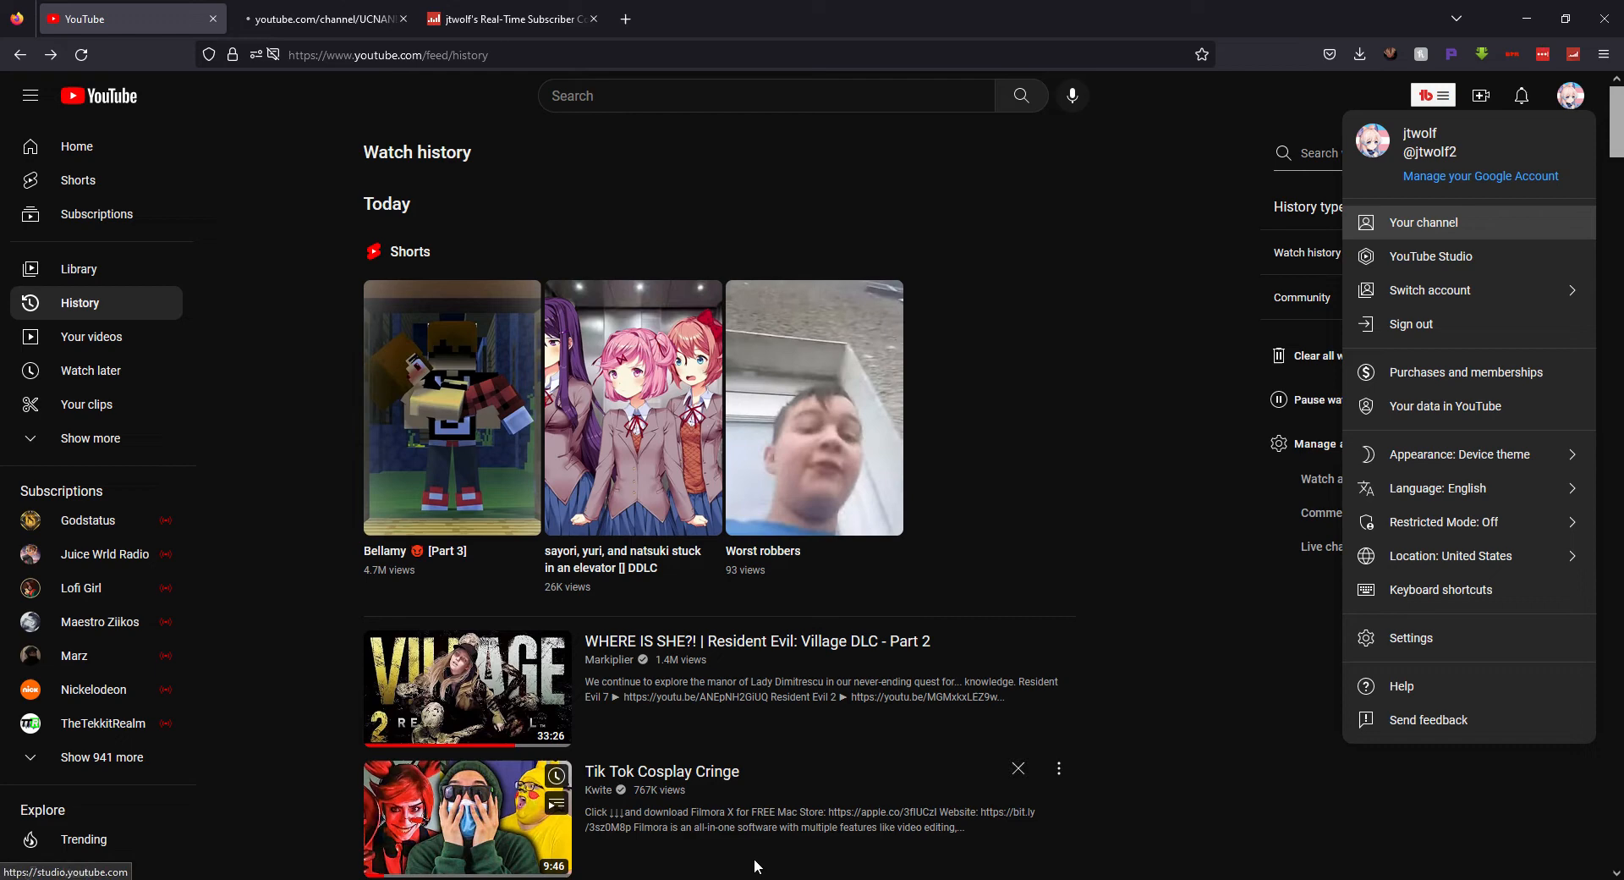
click(1423, 221)
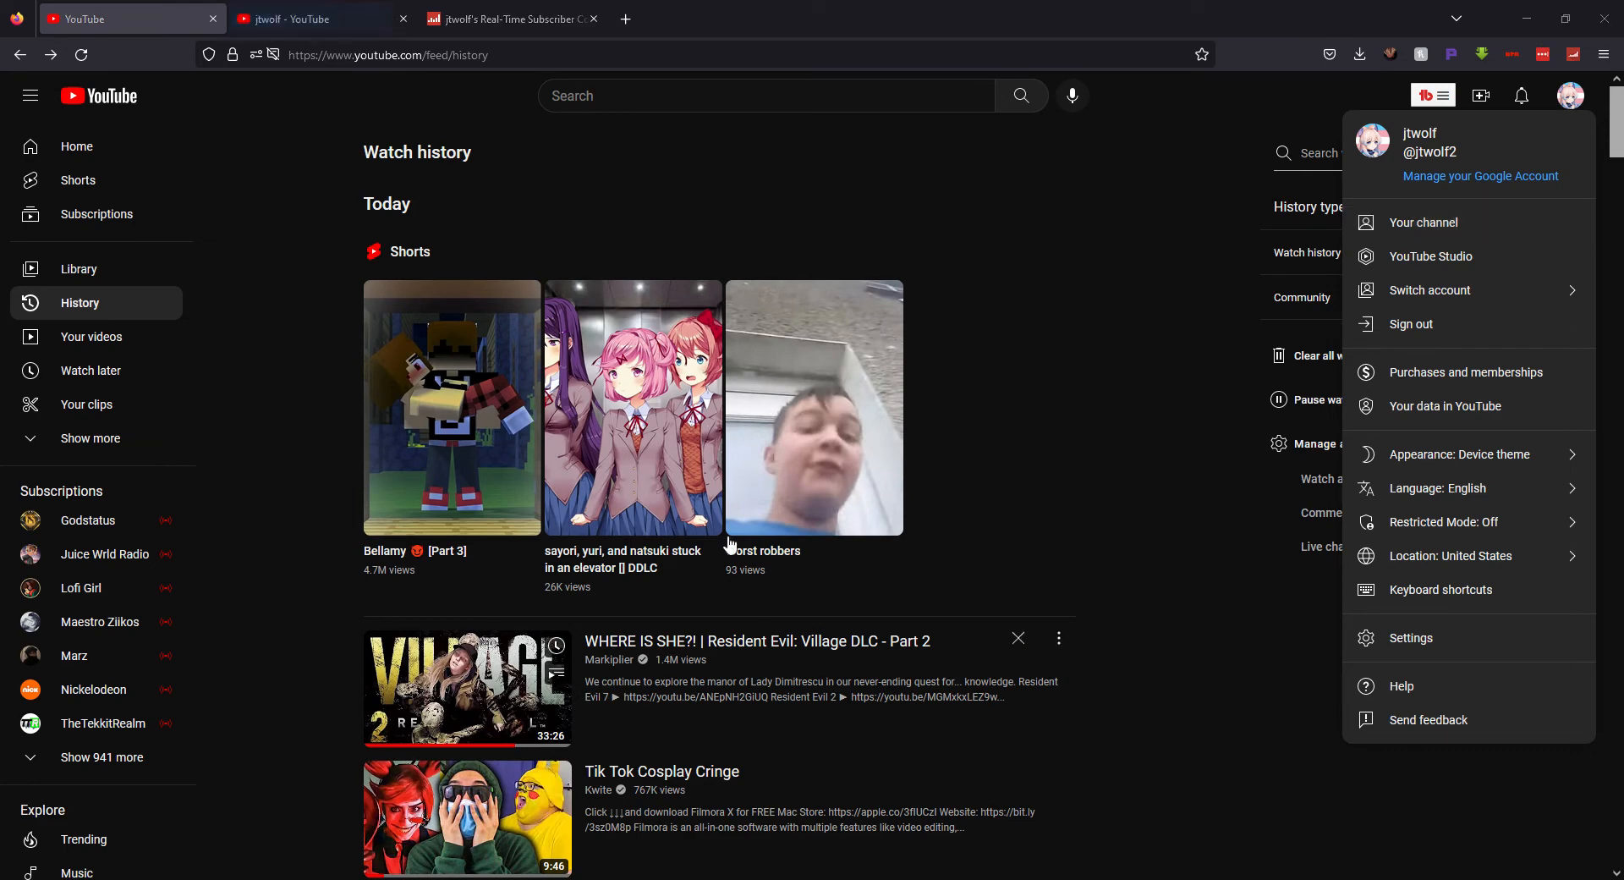
click(1425, 222)
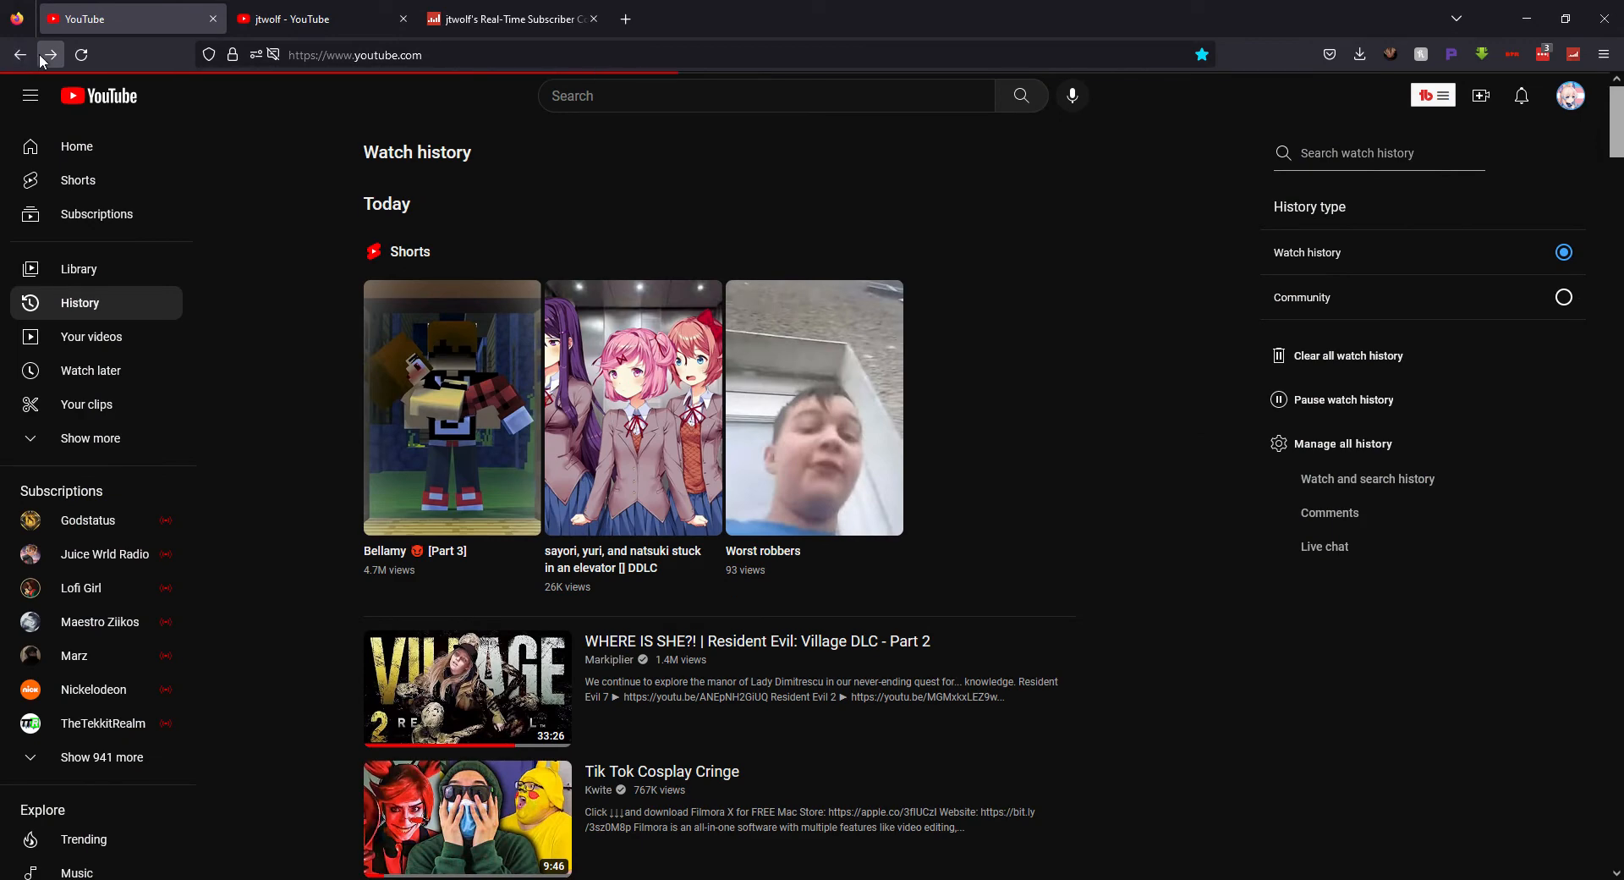
Step: View the jtwolf channel page at 700 subscribers, then return to the Social Blade counter
click(49, 54)
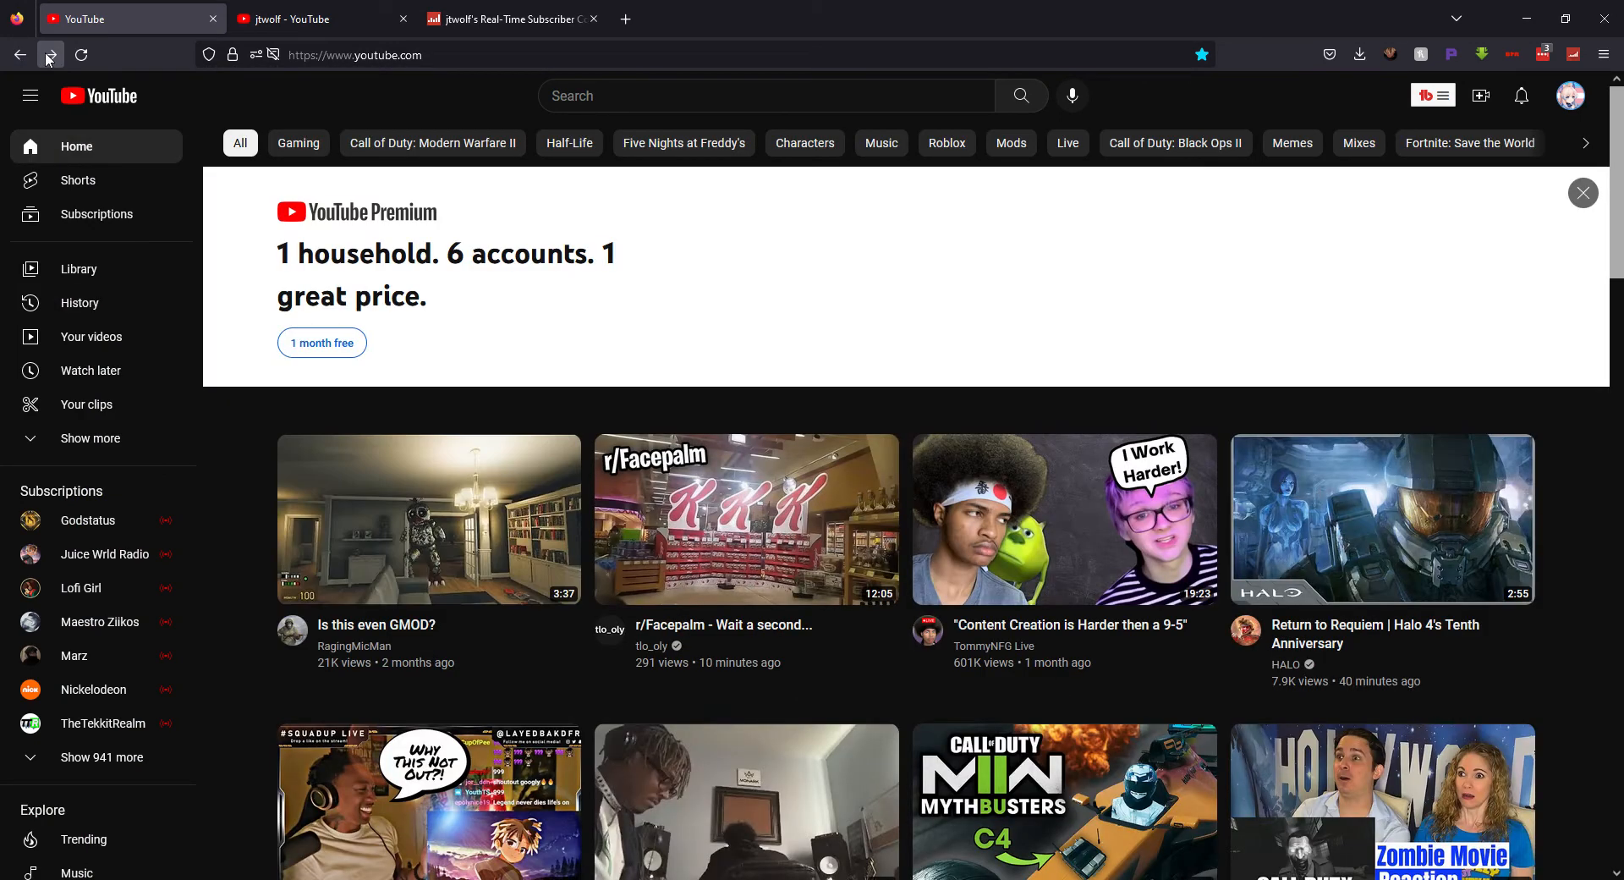
click(301, 19)
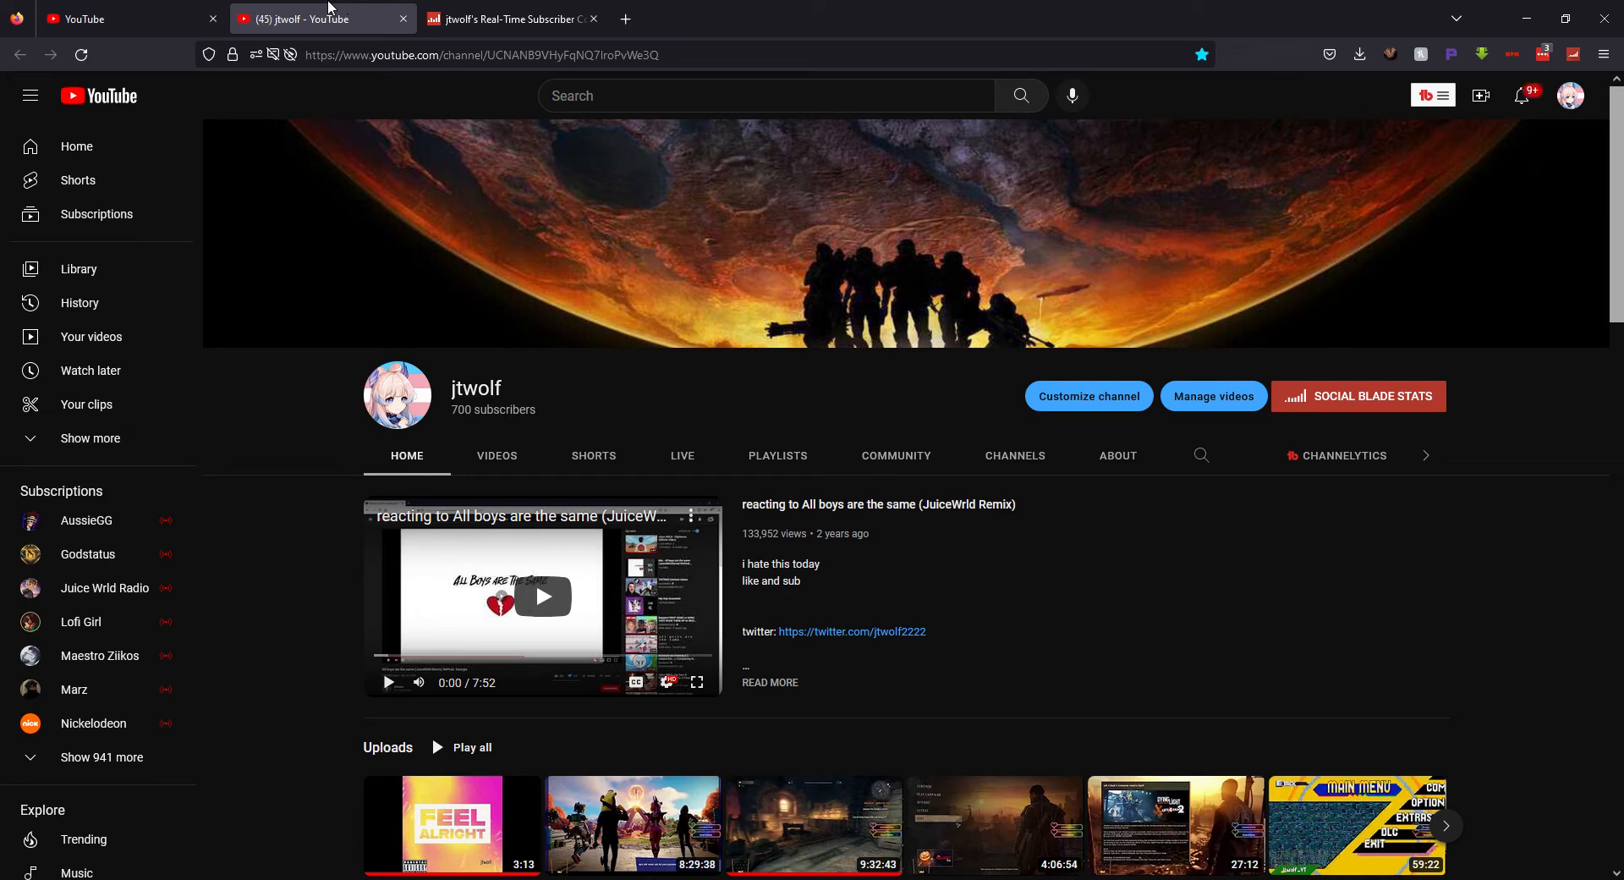
click(510, 18)
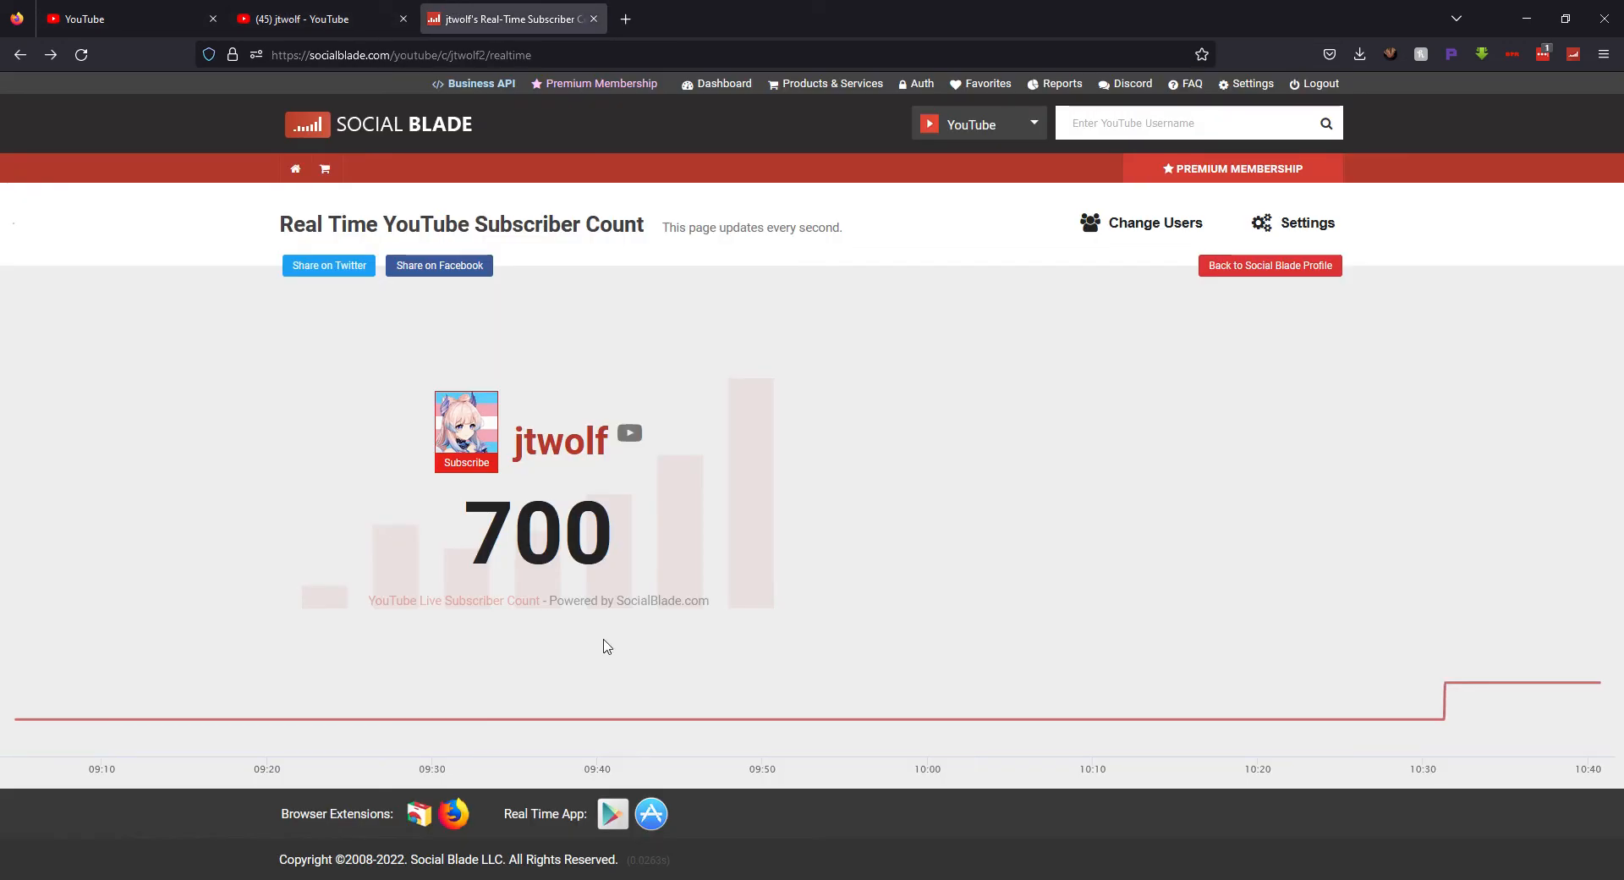
mouse_move(1253, 719)
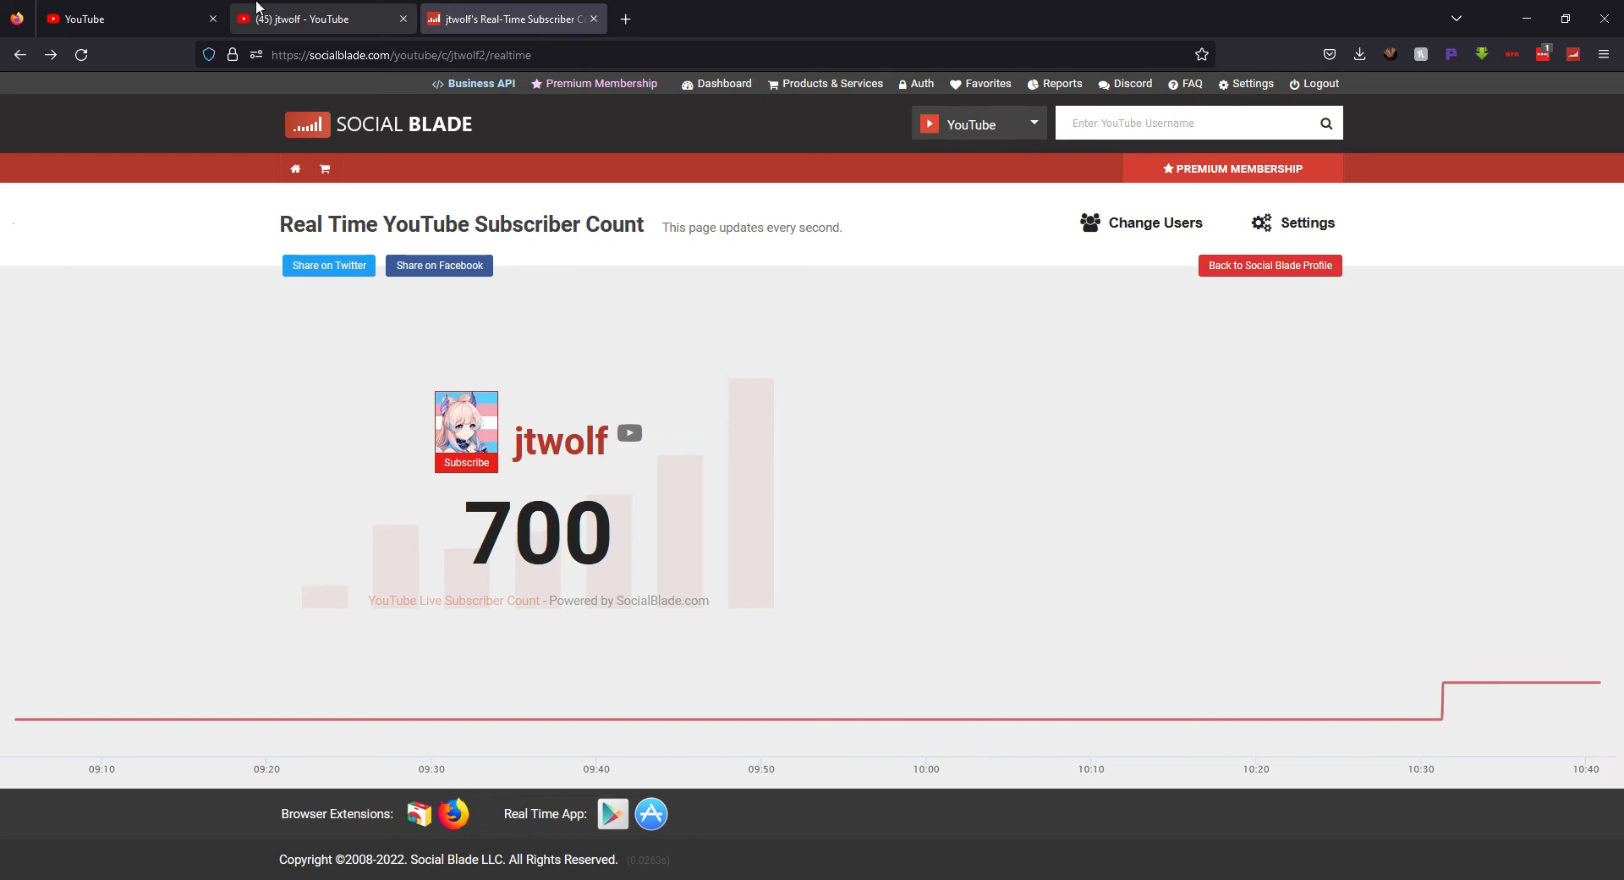
click(321, 18)
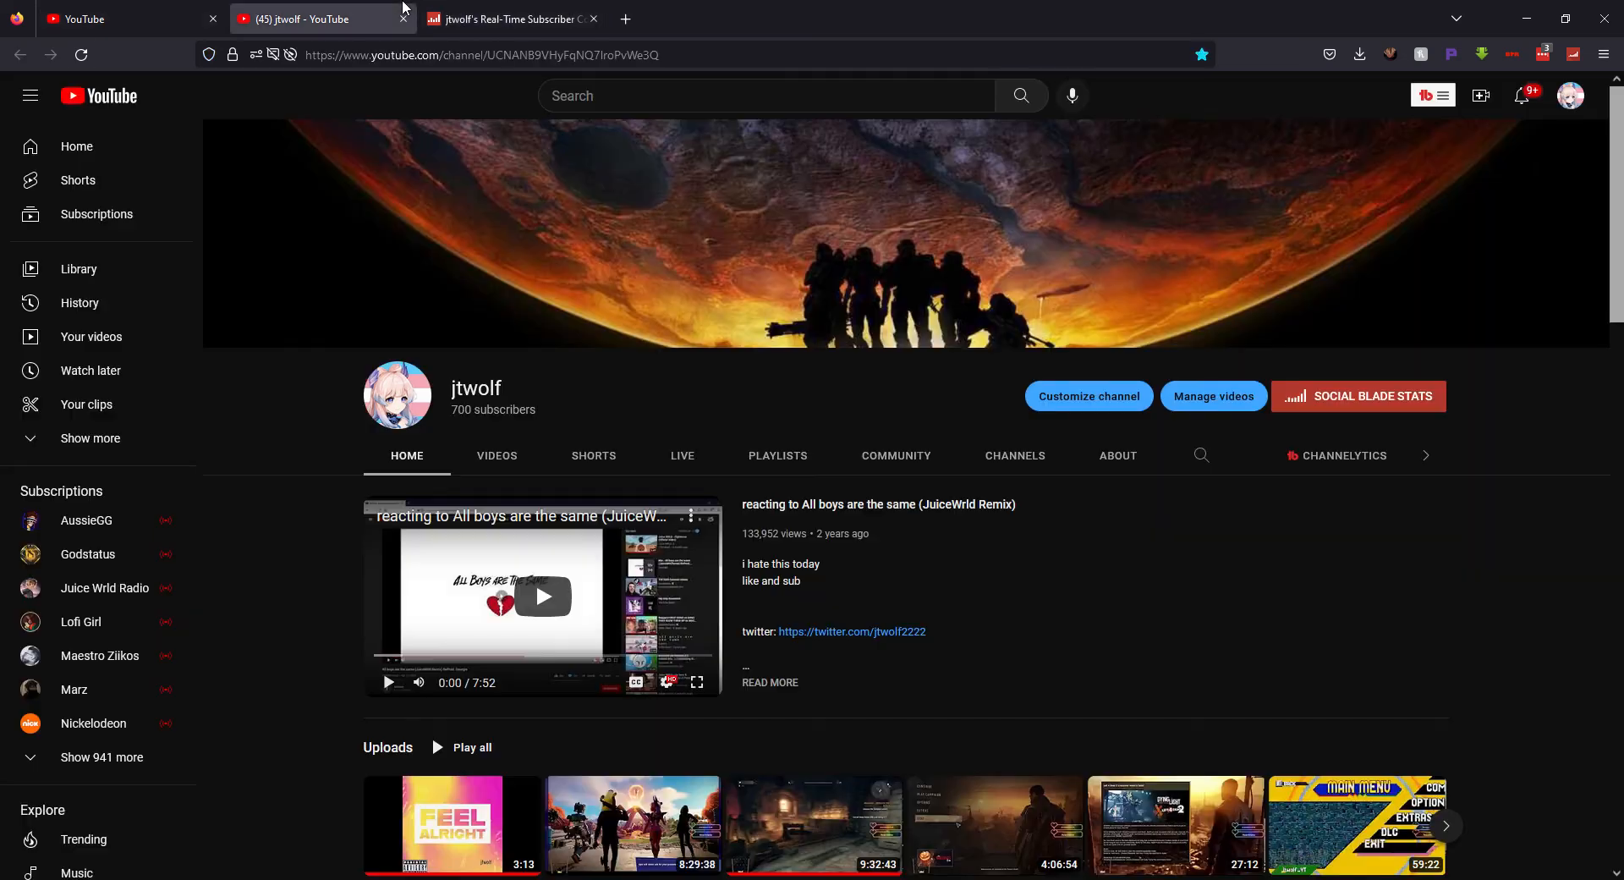
scroll(down, 3)
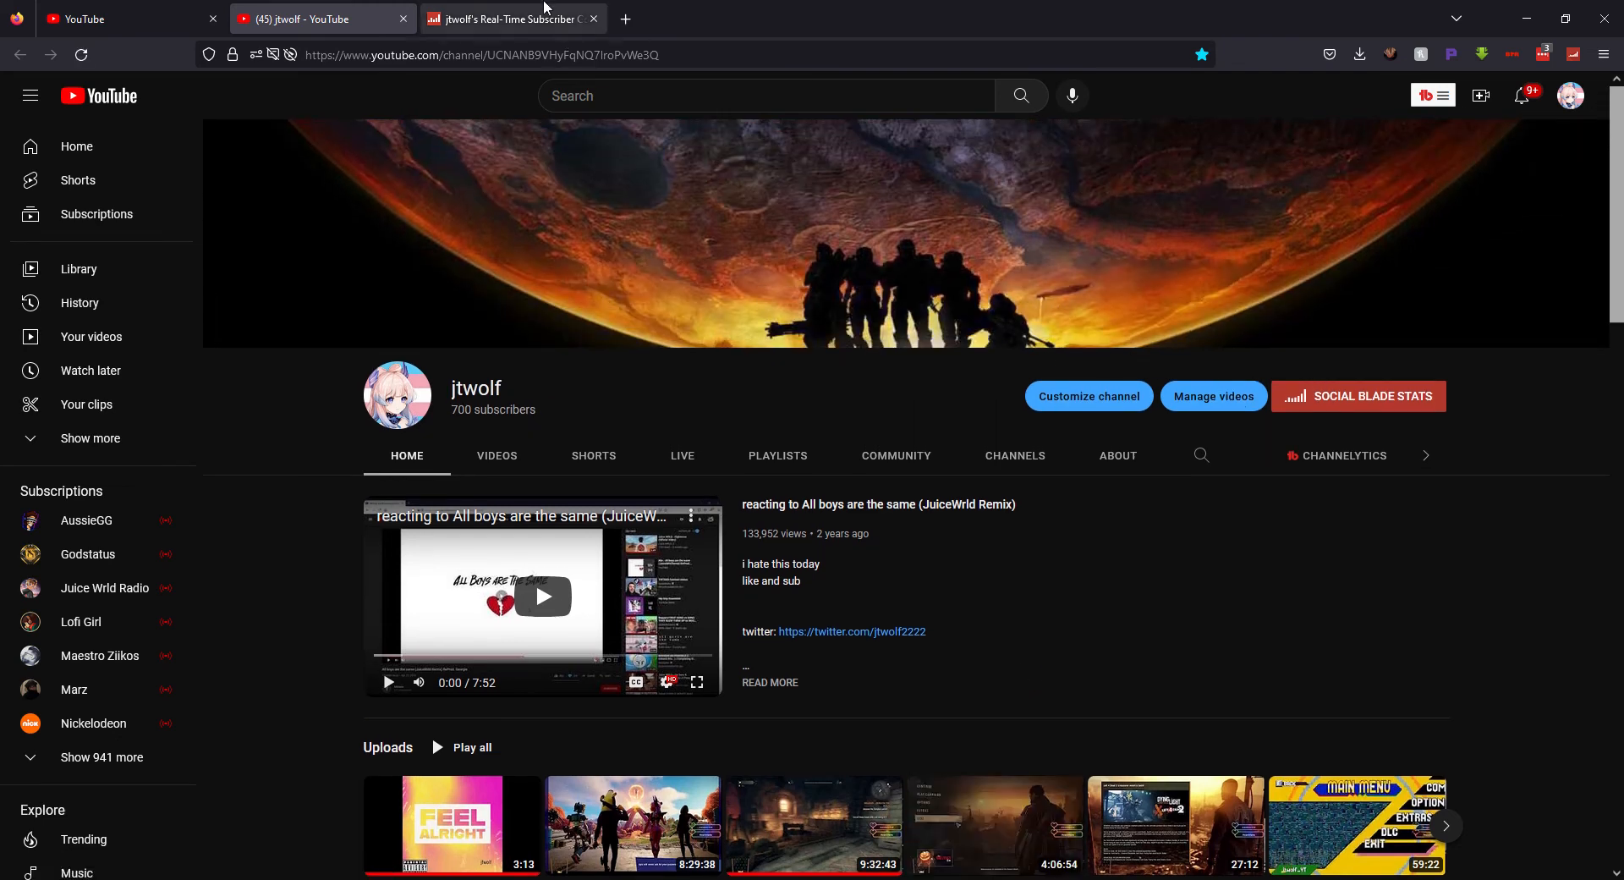
click(507, 19)
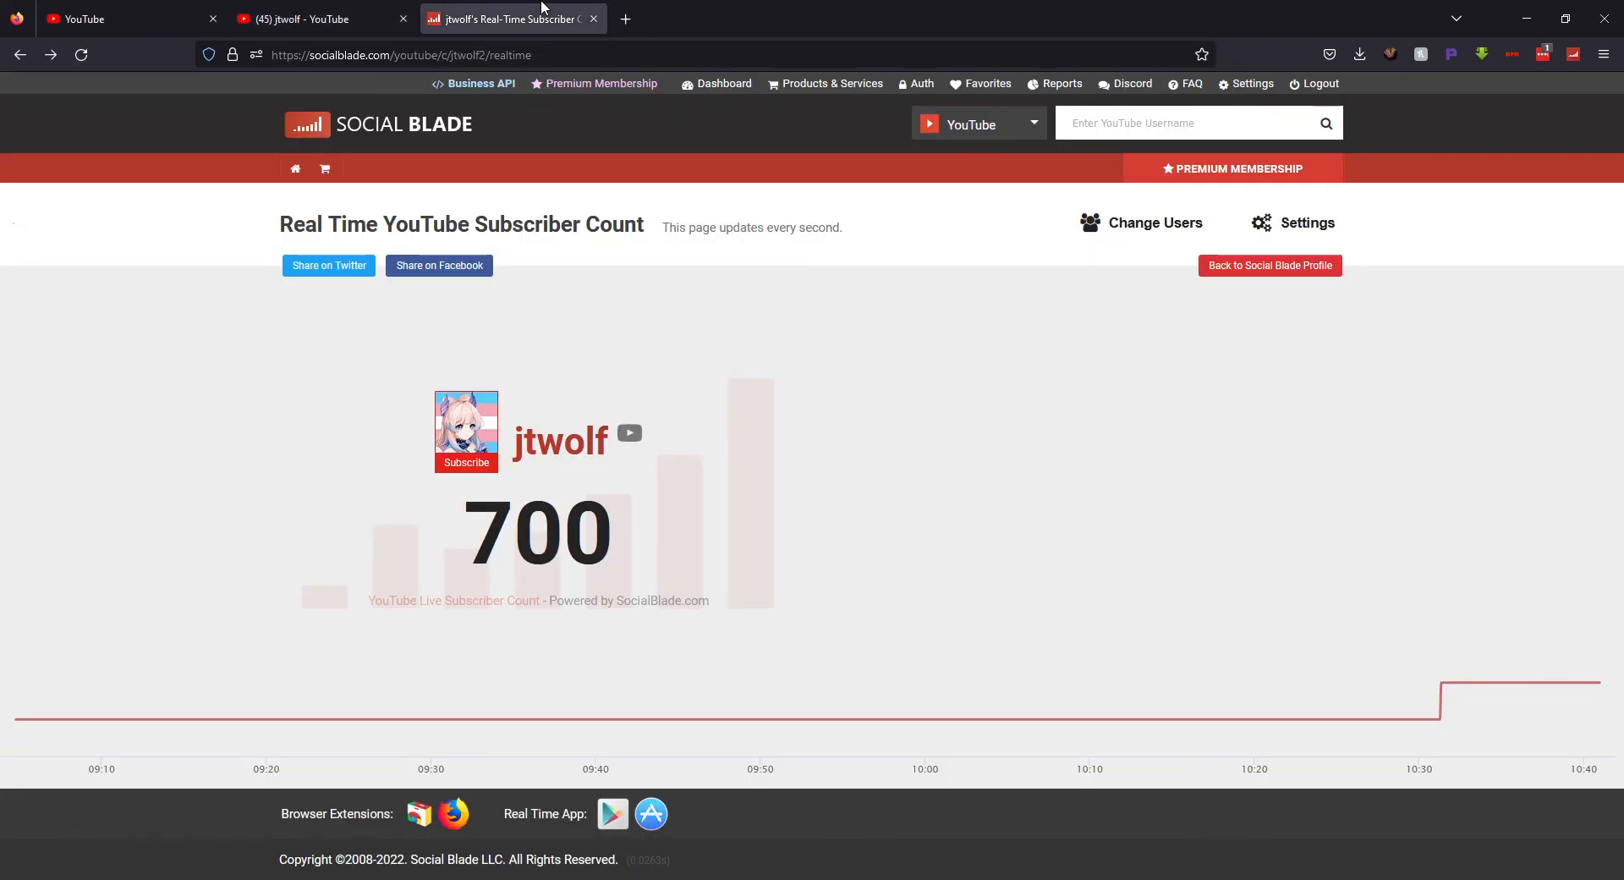